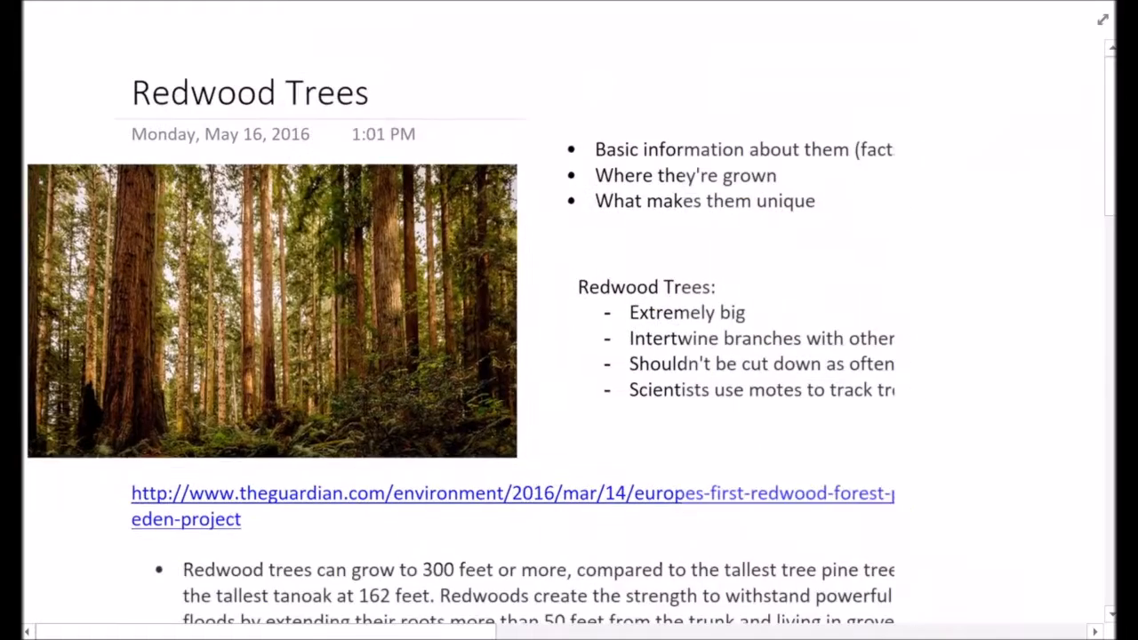
pyautogui.scroll(-3)
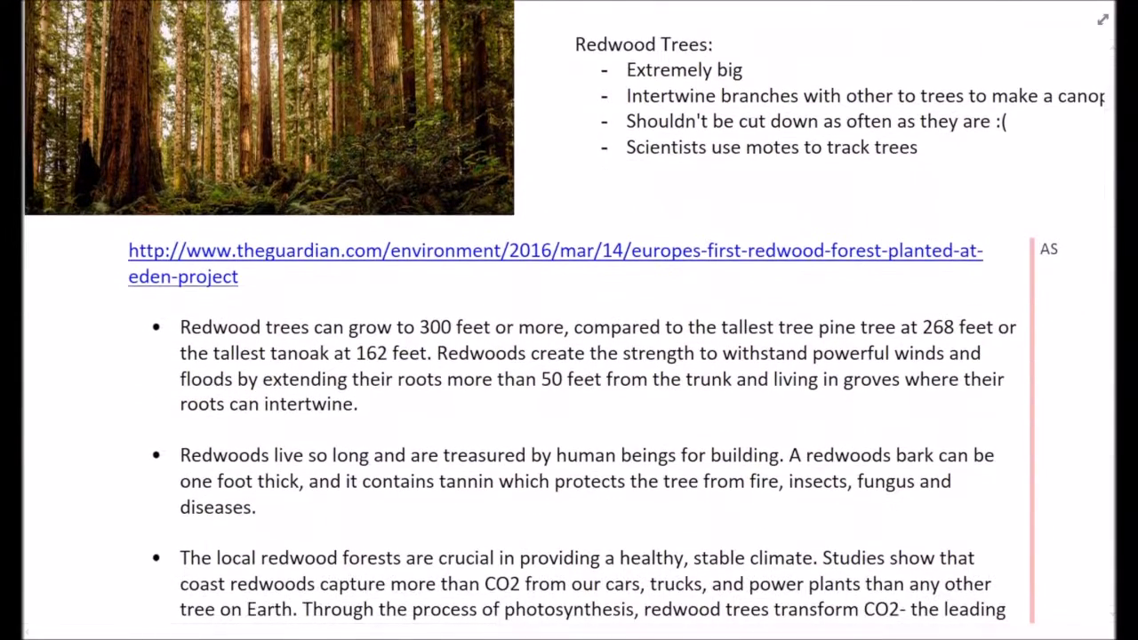
pyautogui.scroll(-3)
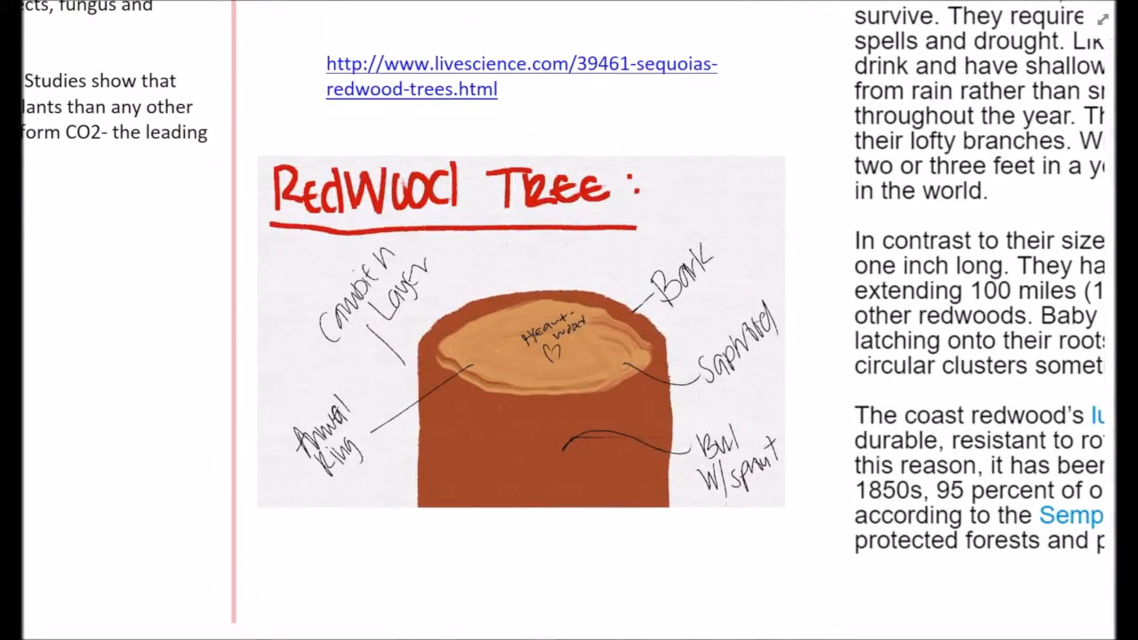
pyautogui.scroll(-3)
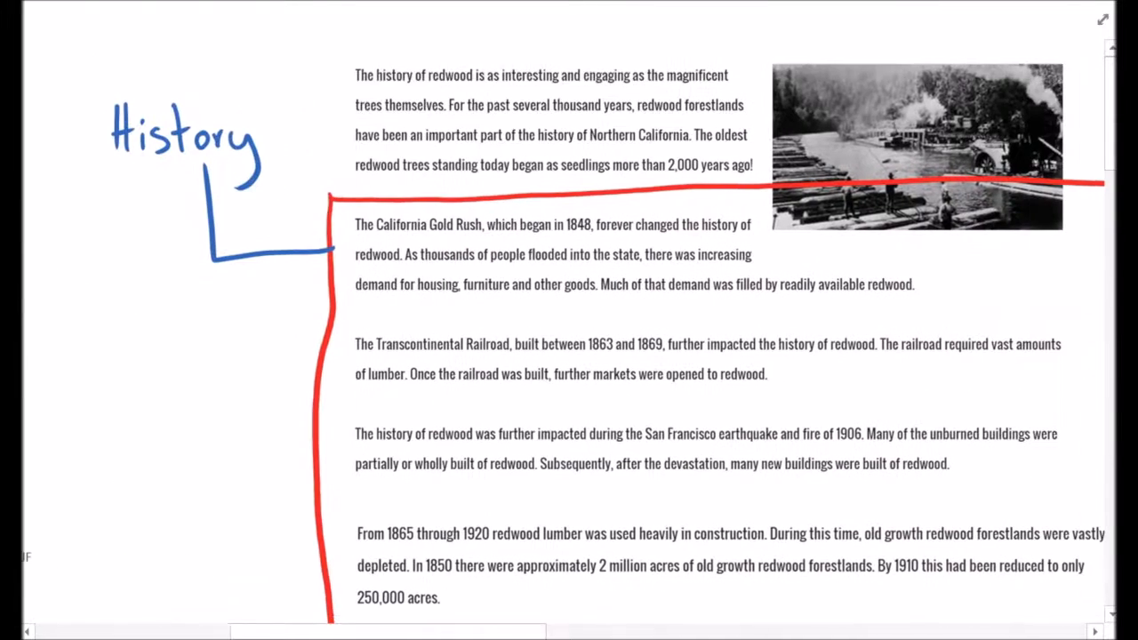
pyautogui.scroll(-3)
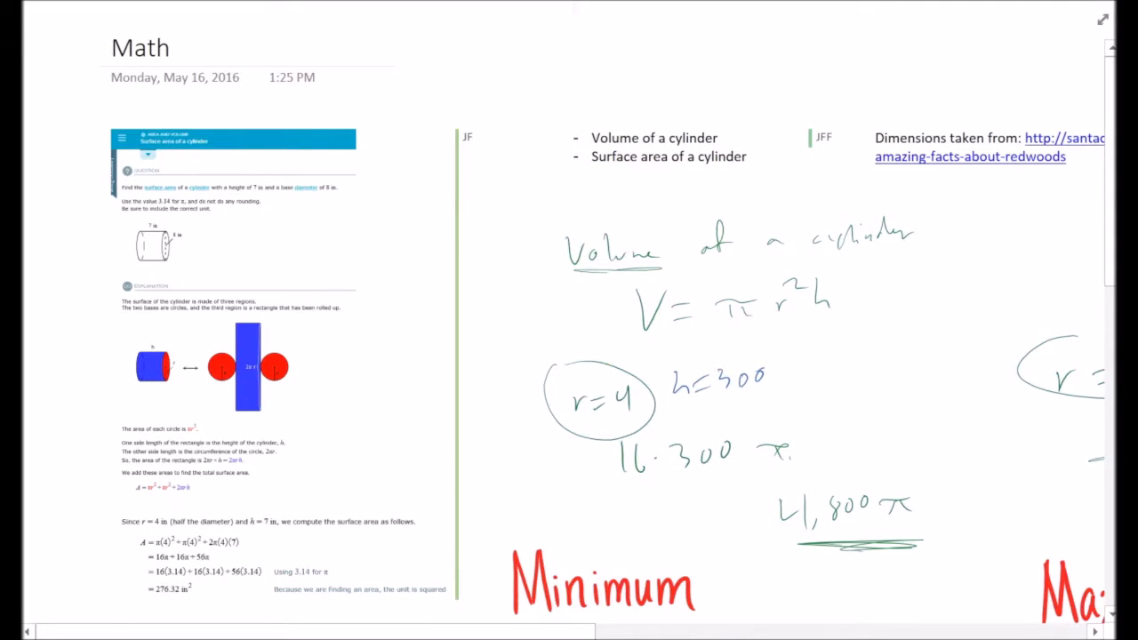
pyautogui.scroll(-3)
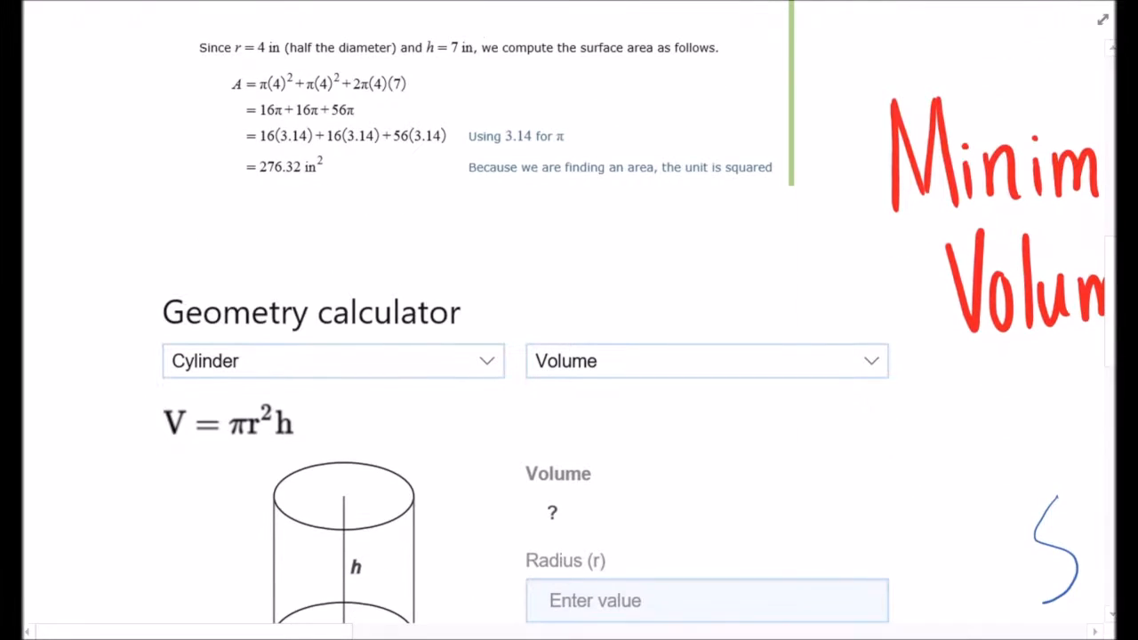
pyautogui.scroll(-3)
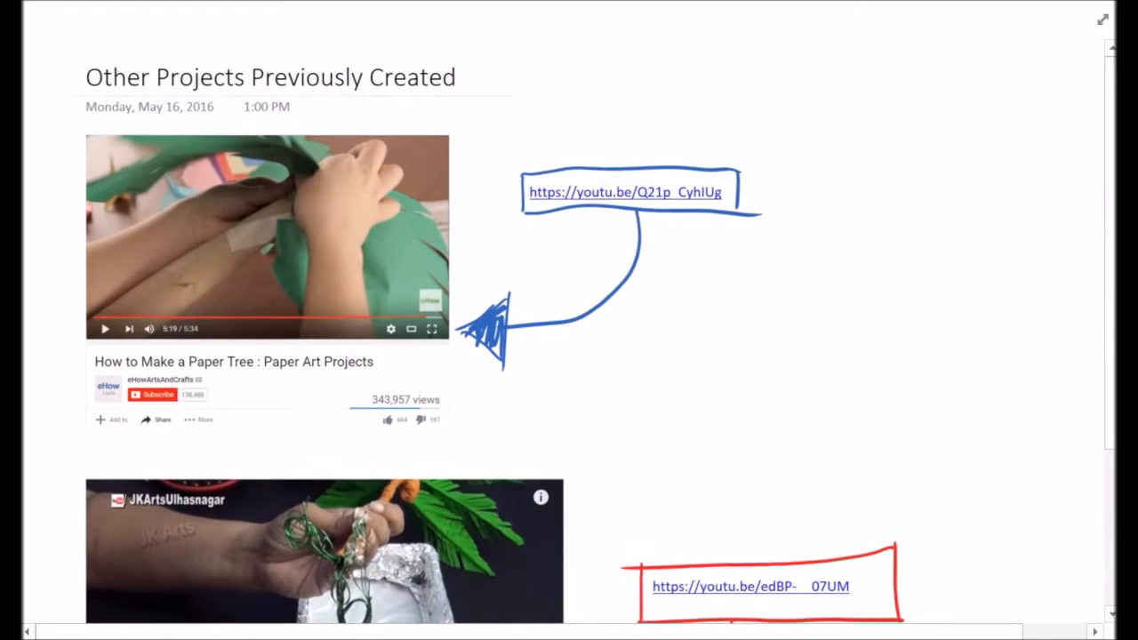
pyautogui.scroll(-3)
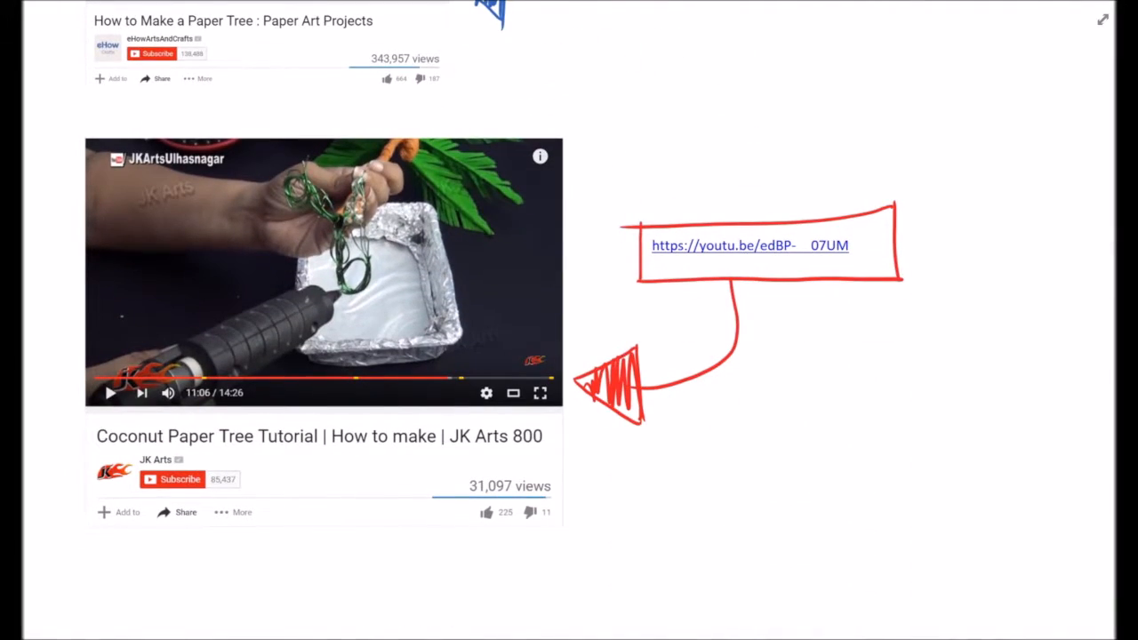